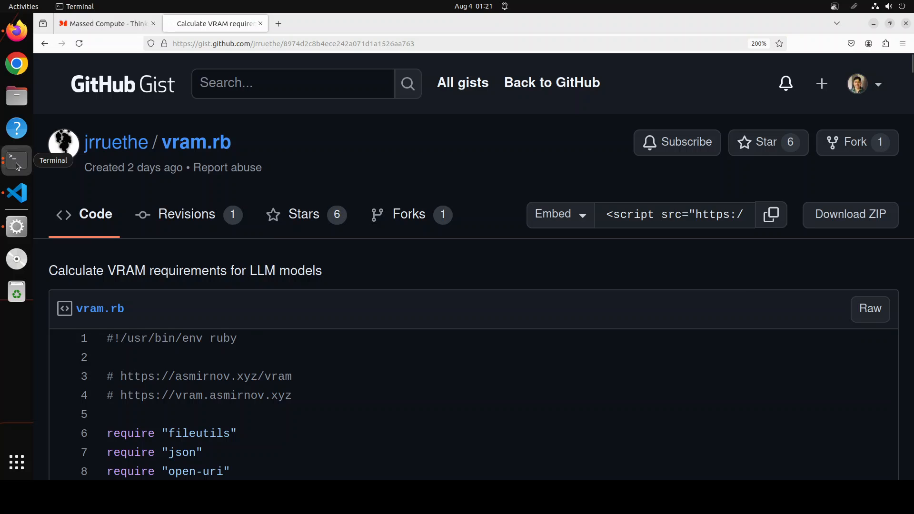
- Run nvidia-smi and highlight the RTX A6000's 49140MiB total memory figure
{"action": "left_click", "coordinate": [16, 160]}
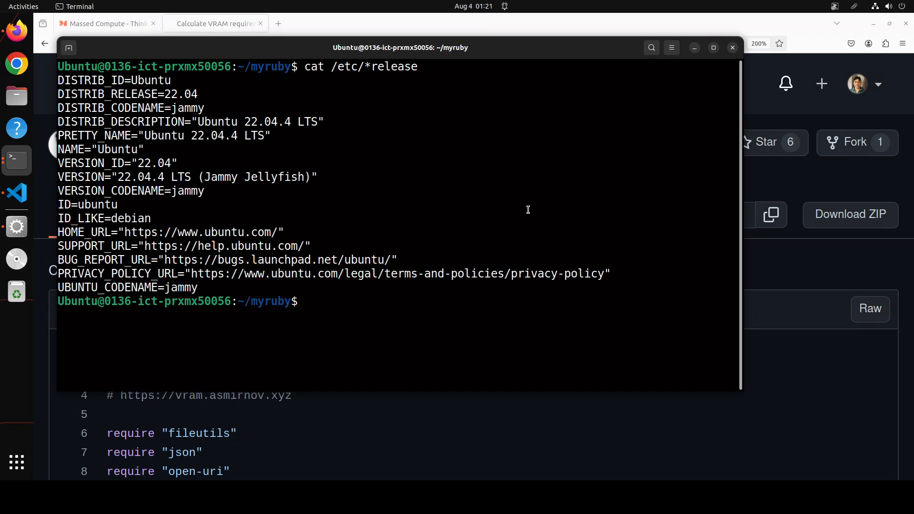
{"action": "type", "text": "nvd"}
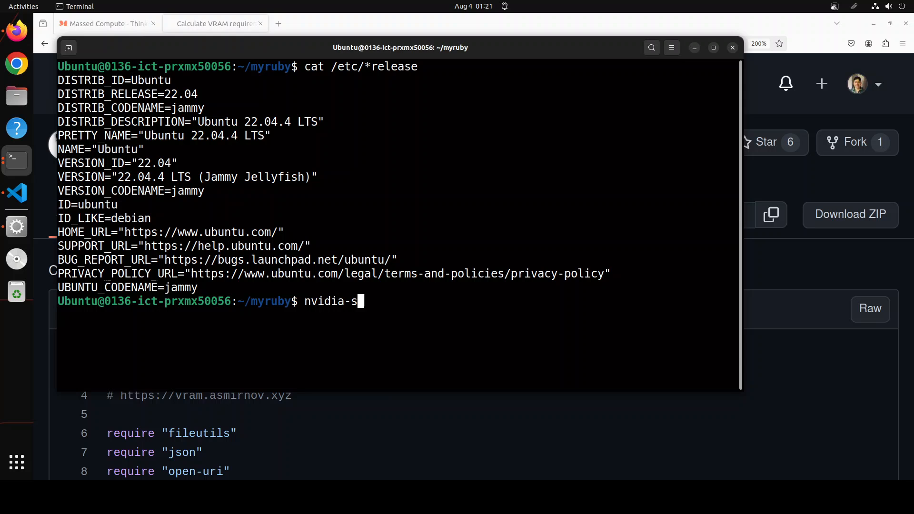
{"action": "key", "text": "Return"}
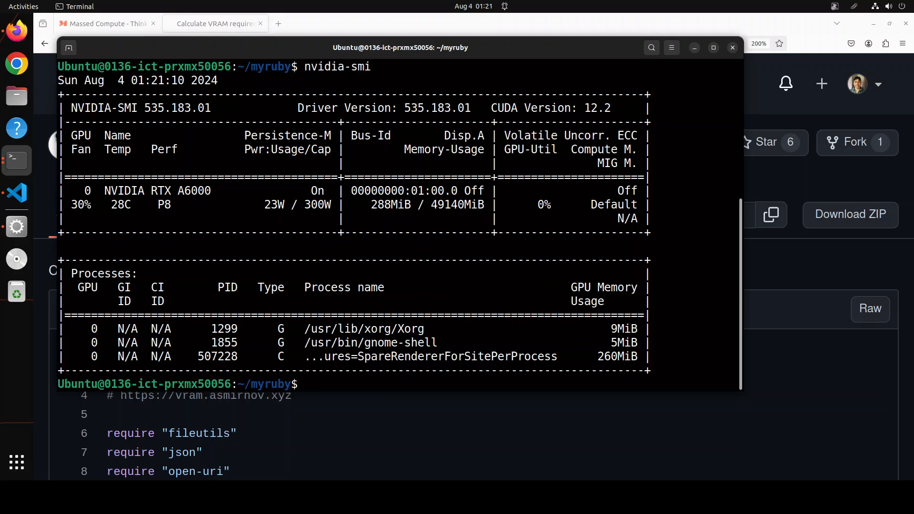
{"action": "mouse_move", "coordinate": [443, 209]}
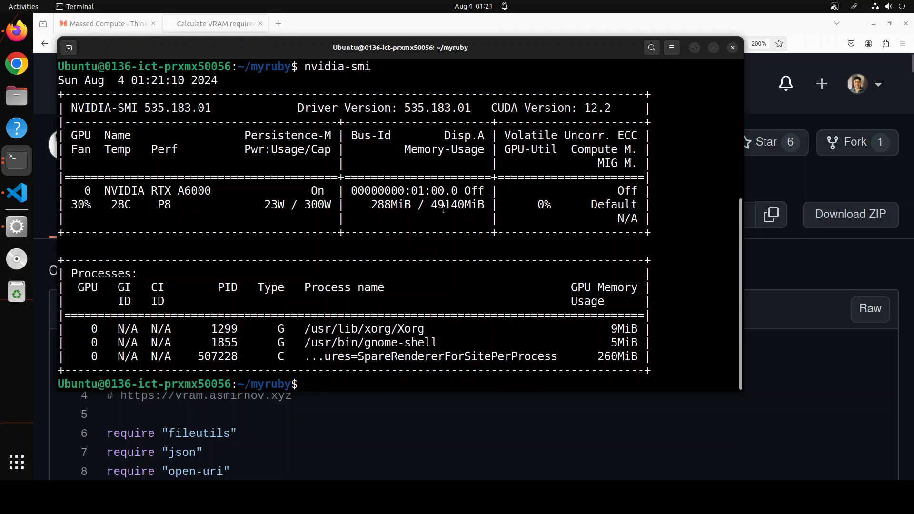
{"action": "double_click", "coordinate": [457, 204]}
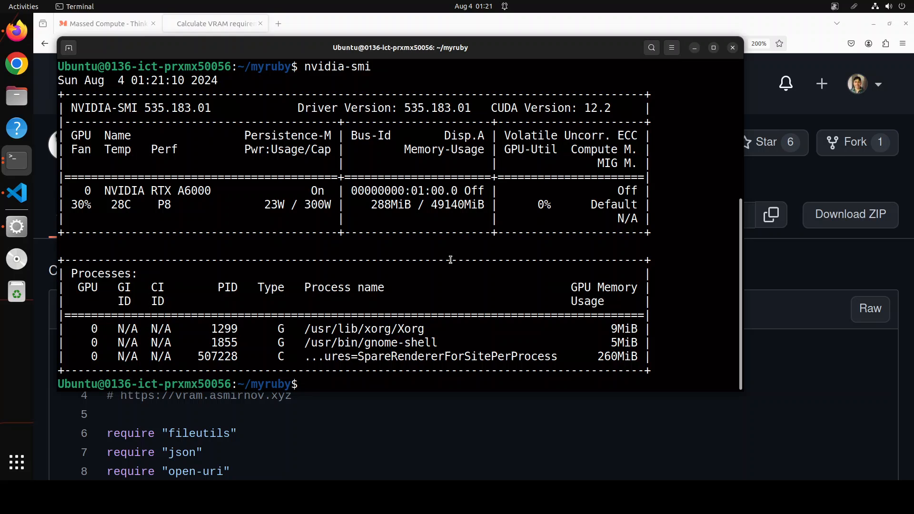
{"action": "mouse_move", "coordinate": [429, 293]}
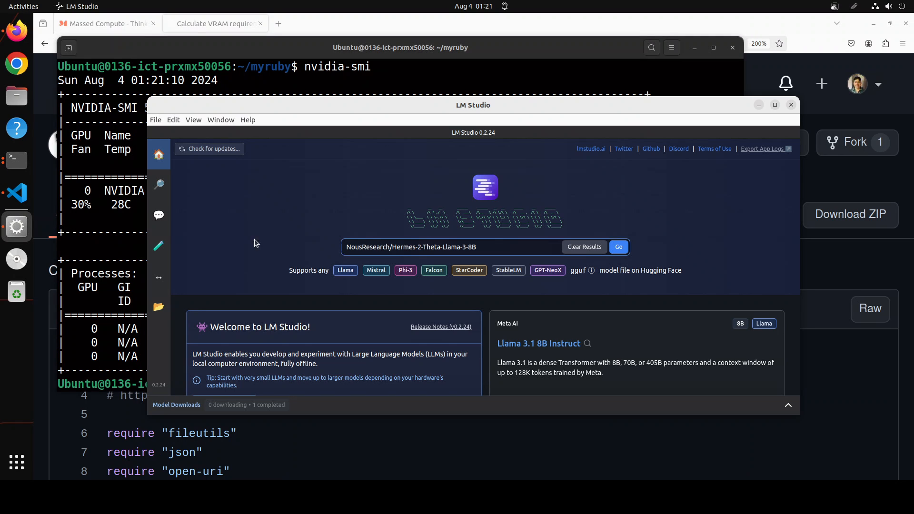
{"action": "mouse_move", "coordinate": [489, 248]}
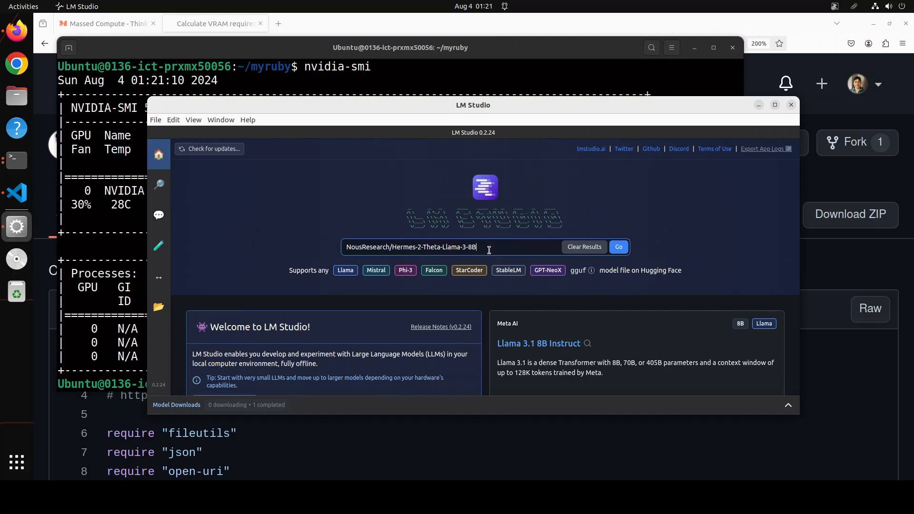
- Search Hermes-2-Theta-Llama-3-8B and review its five fully GPU-offloadable GGUF files
{"action": "left_click", "coordinate": [619, 246]}
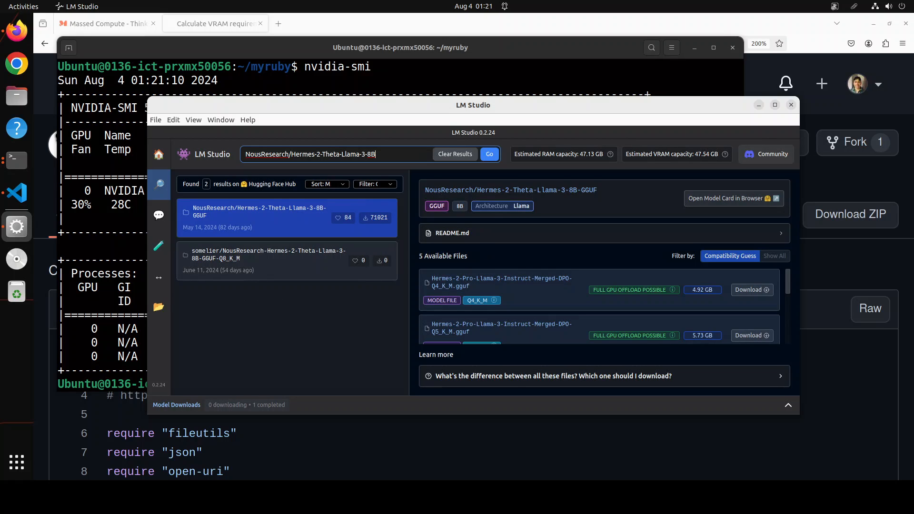
{"action": "mouse_move", "coordinate": [159, 216]}
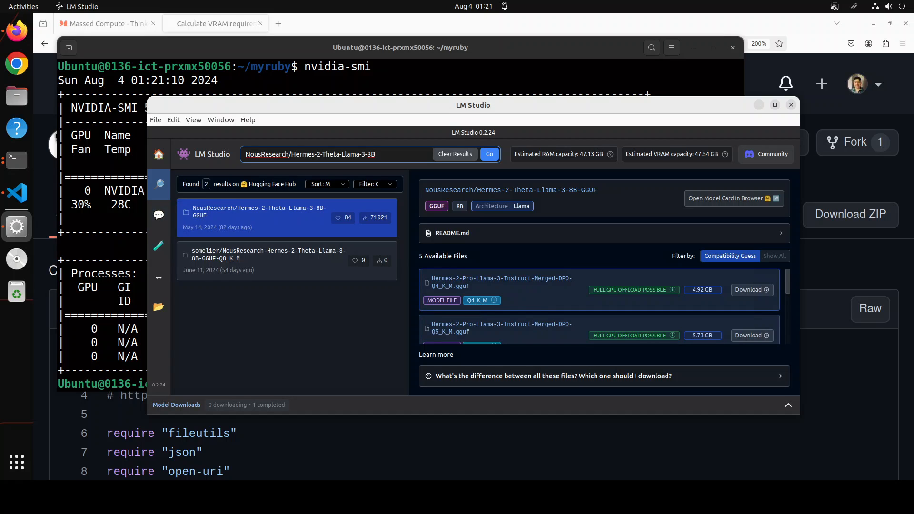
{"action": "left_click", "coordinate": [312, 155]}
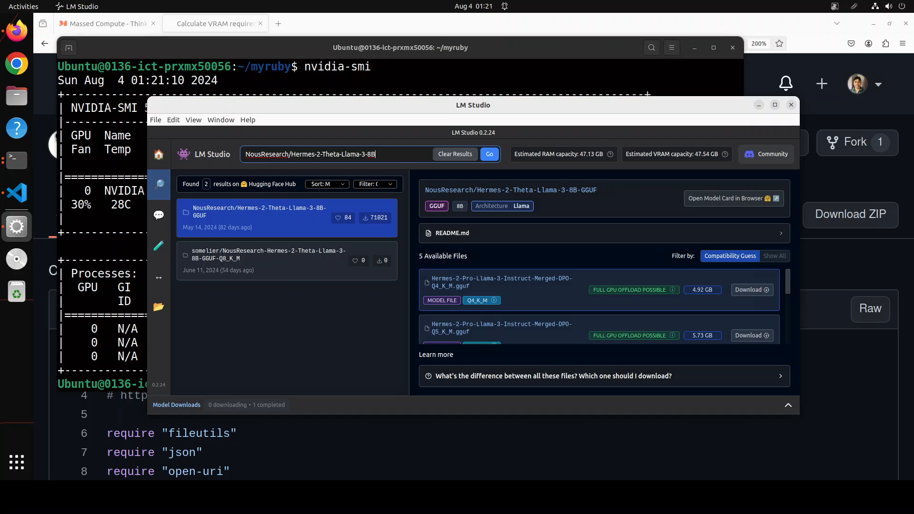
{"action": "scroll", "scroll_direction": "down", "scroll_amount": 3}
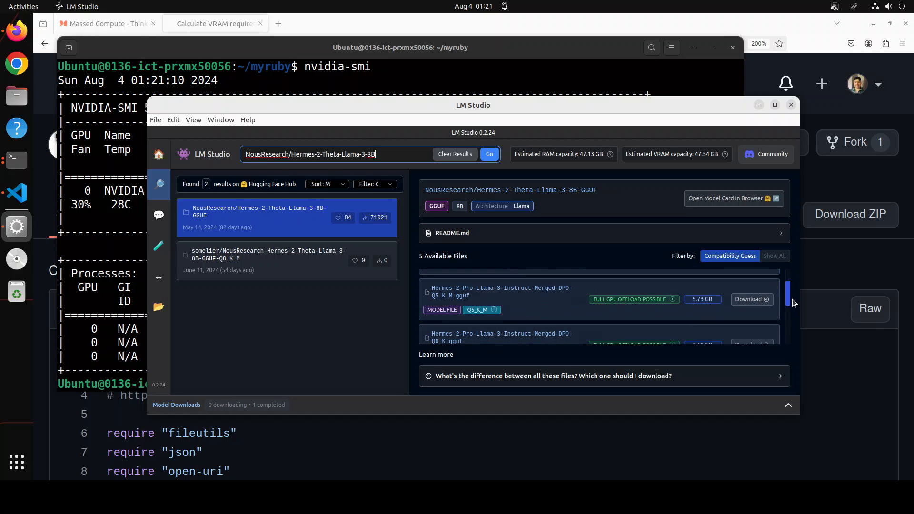
{"action": "scroll", "scroll_direction": "down", "scroll_amount": 3}
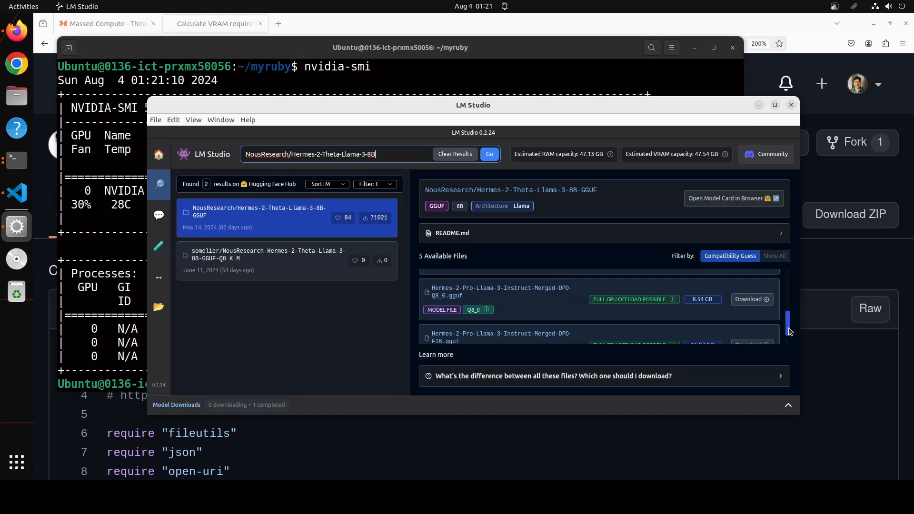
{"action": "scroll", "scroll_direction": "up", "scroll_amount": 3}
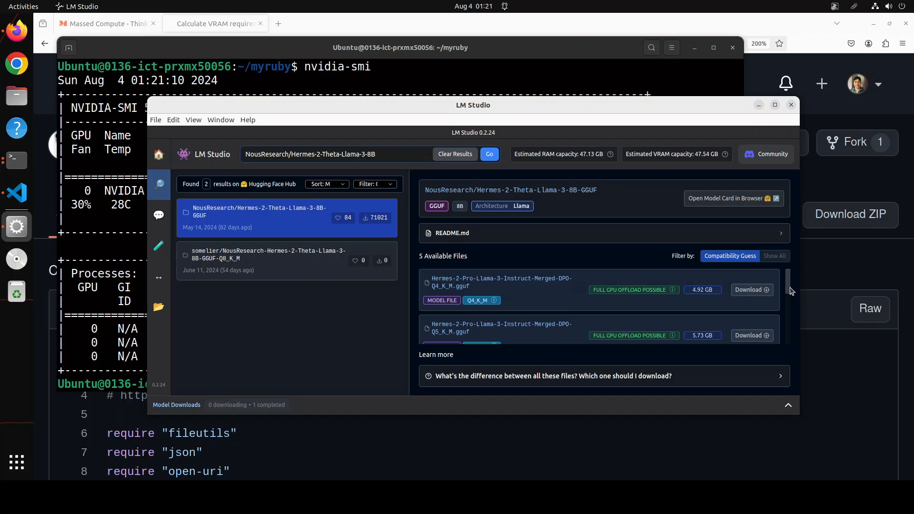
{"action": "mouse_move", "coordinate": [787, 323]}
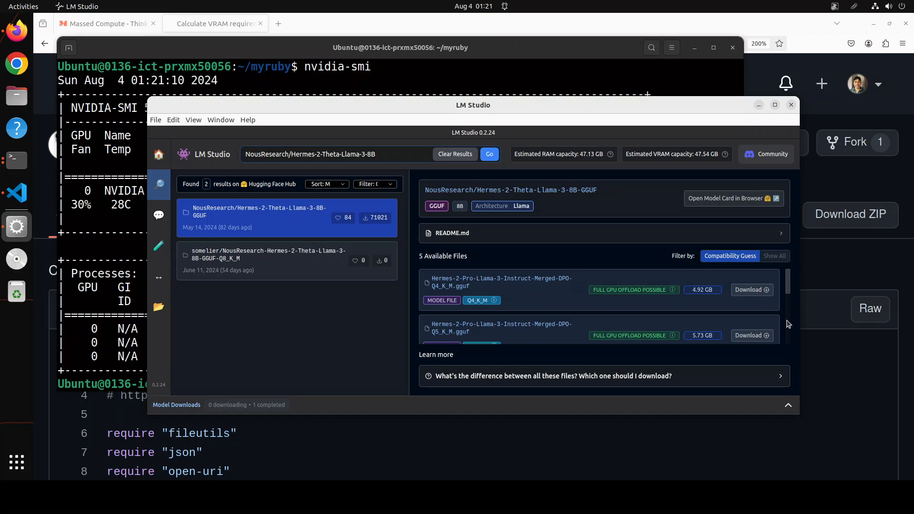
{"action": "scroll", "scroll_direction": "down", "scroll_amount": 3}
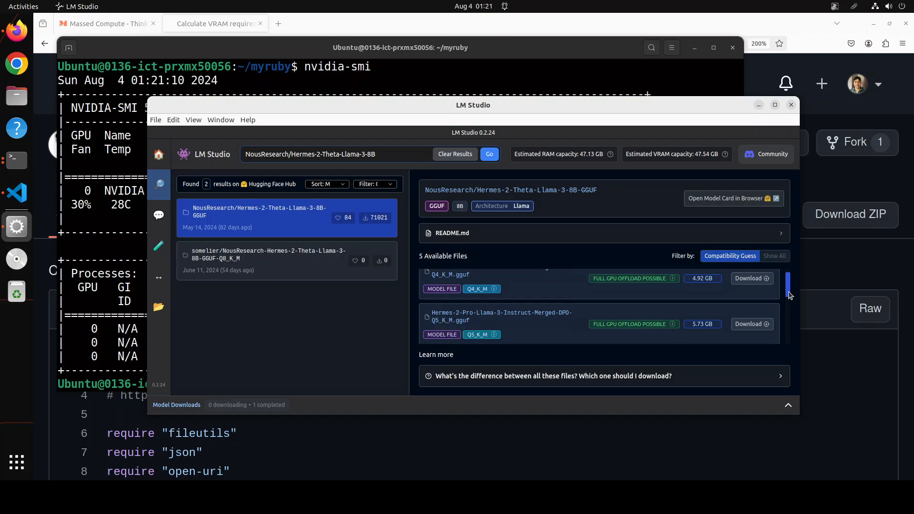
{"action": "scroll", "scroll_direction": "down", "scroll_amount": 3}
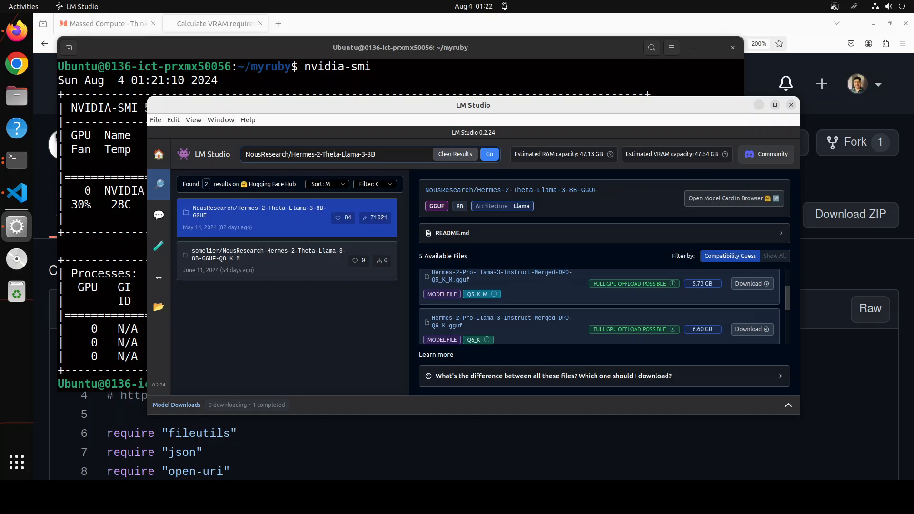
- Switch Firefox to the jrruethe vram.rb gist for LLM VRAM requirements
{"action": "left_click", "coordinate": [215, 23]}
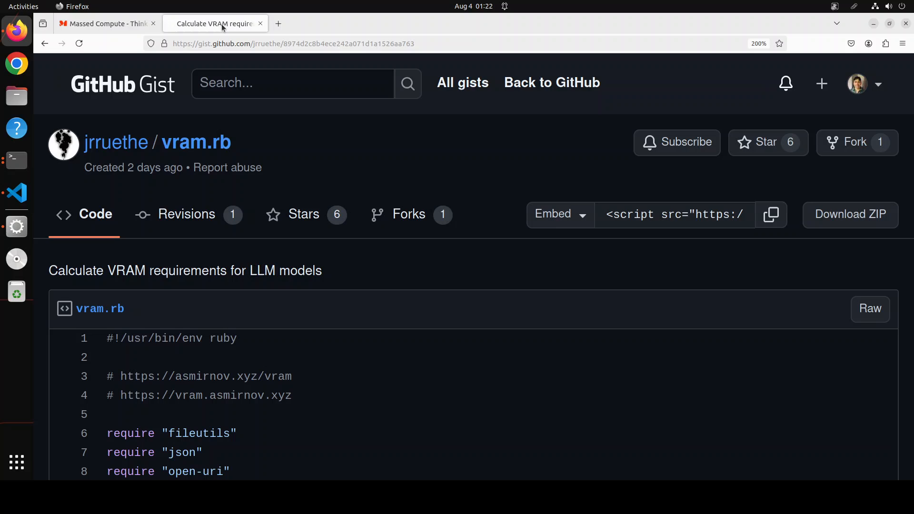
{"action": "mouse_move", "coordinate": [379, 331]}
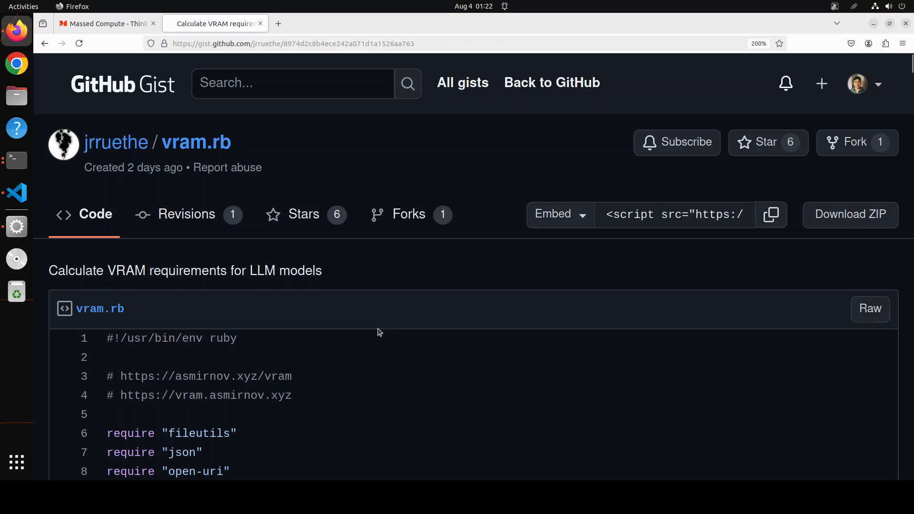
{"action": "mouse_move", "coordinate": [388, 341]}
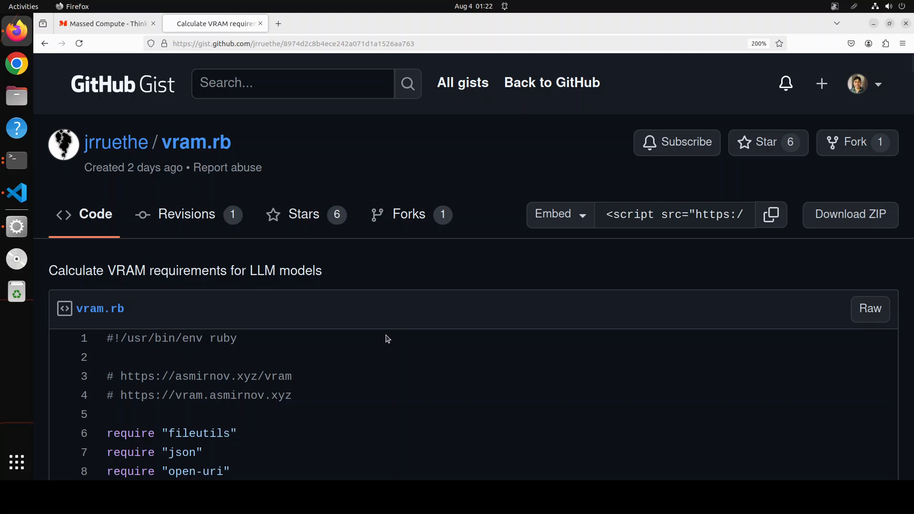
{"action": "mouse_move", "coordinate": [73, 331]}
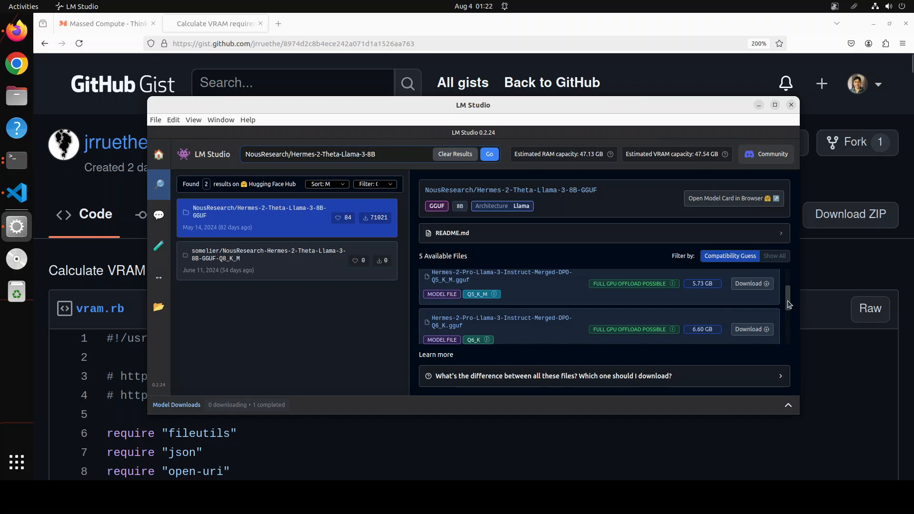
- Compare the Q8_K_M repackaged result with the NousResearch Hermes-2-Theta-Llama-3-8B-GGUF file list
{"action": "scroll", "scroll_direction": "up", "scroll_amount": 3}
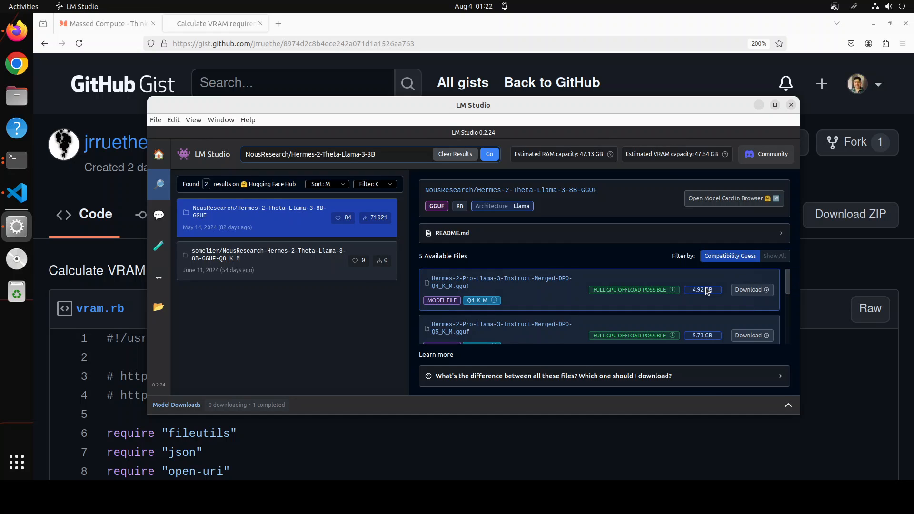
{"action": "left_click", "coordinate": [268, 260]}
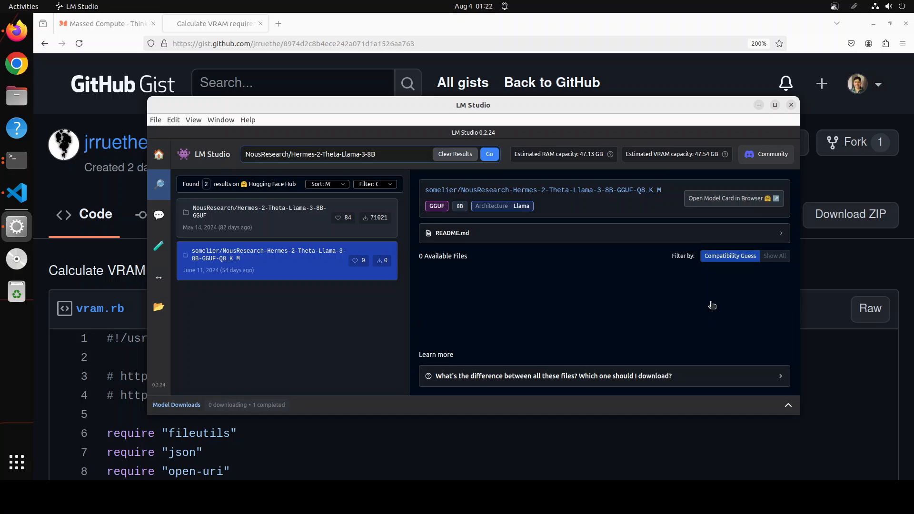
{"action": "mouse_move", "coordinate": [232, 217]}
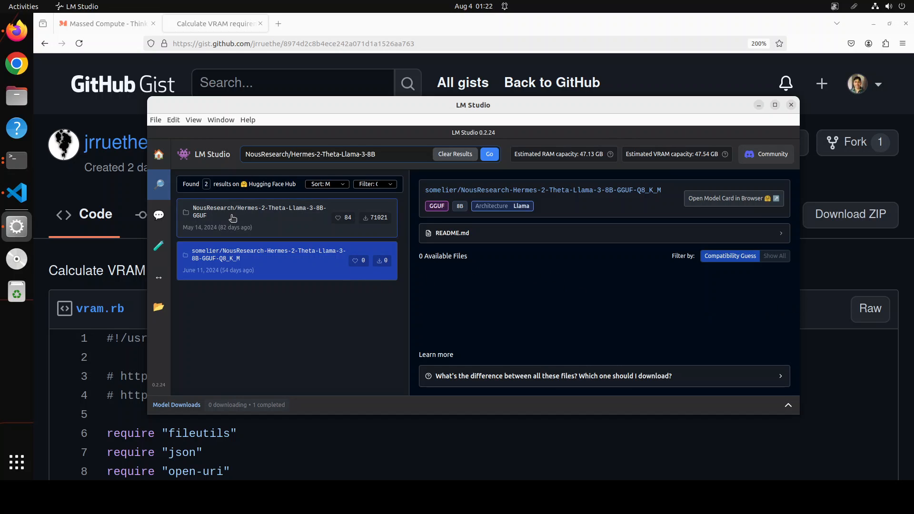
{"action": "left_click", "coordinate": [259, 211]}
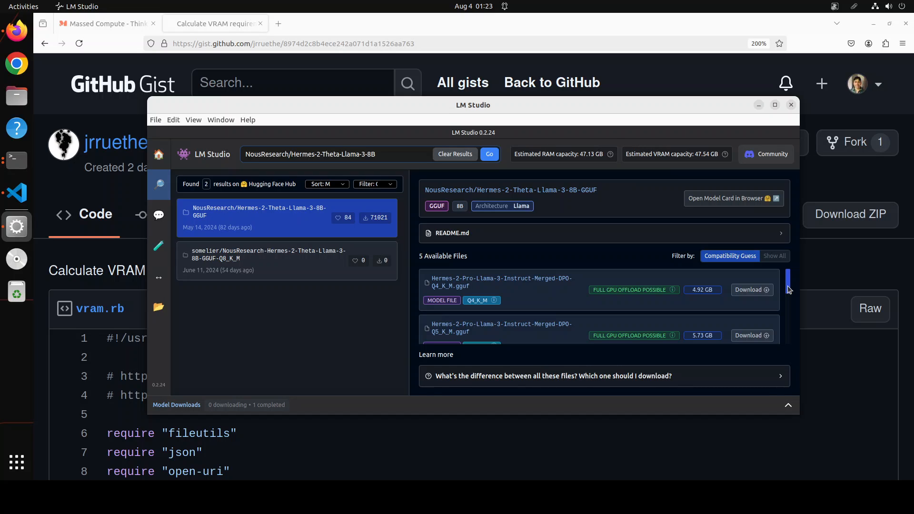
{"action": "mouse_move", "coordinate": [16, 291]}
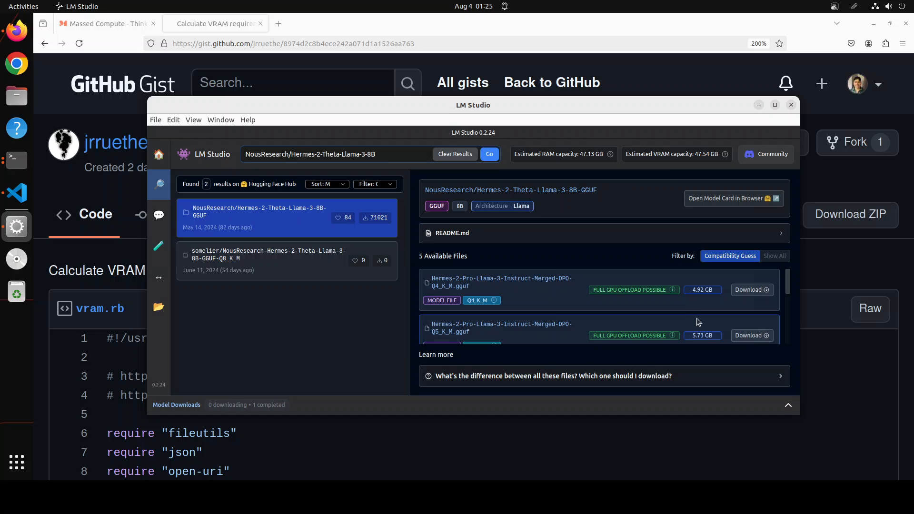
{"action": "mouse_move", "coordinate": [550, 300]}
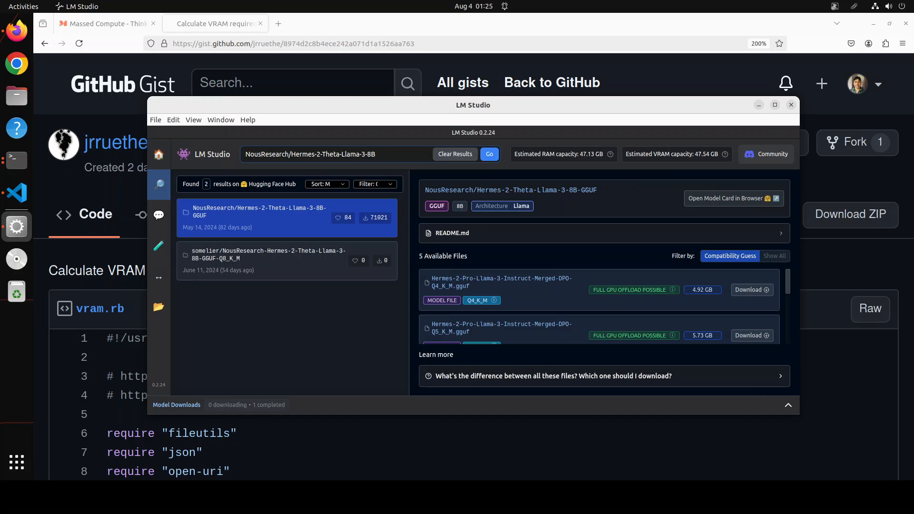
{"action": "mouse_move", "coordinate": [461, 295]}
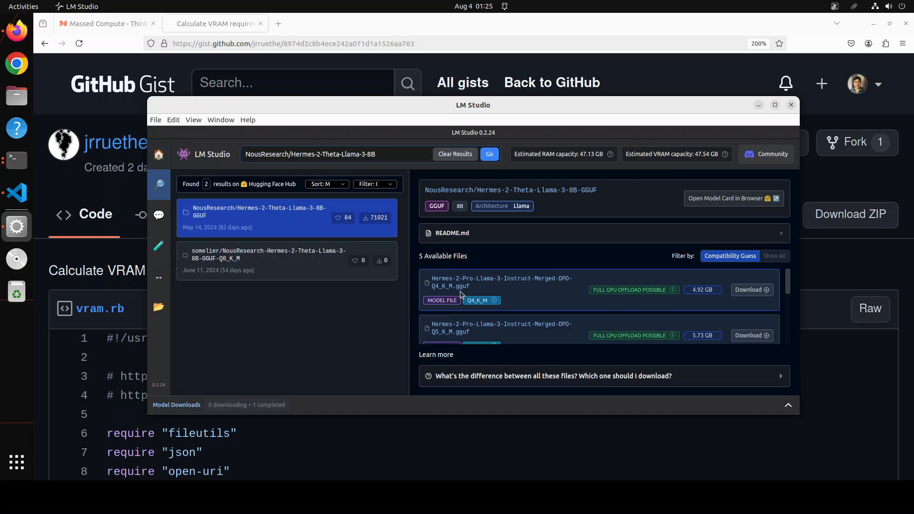
{"action": "mouse_move", "coordinate": [438, 338]}
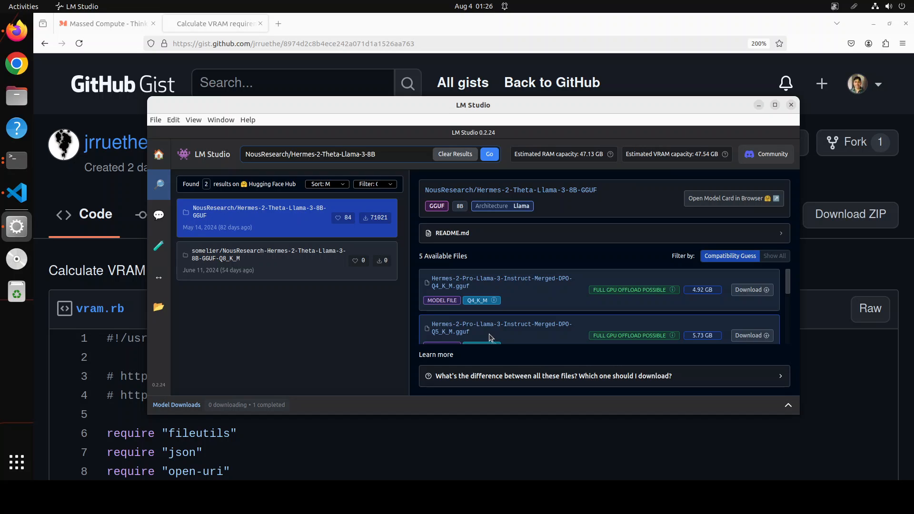
{"action": "mouse_move", "coordinate": [444, 289]}
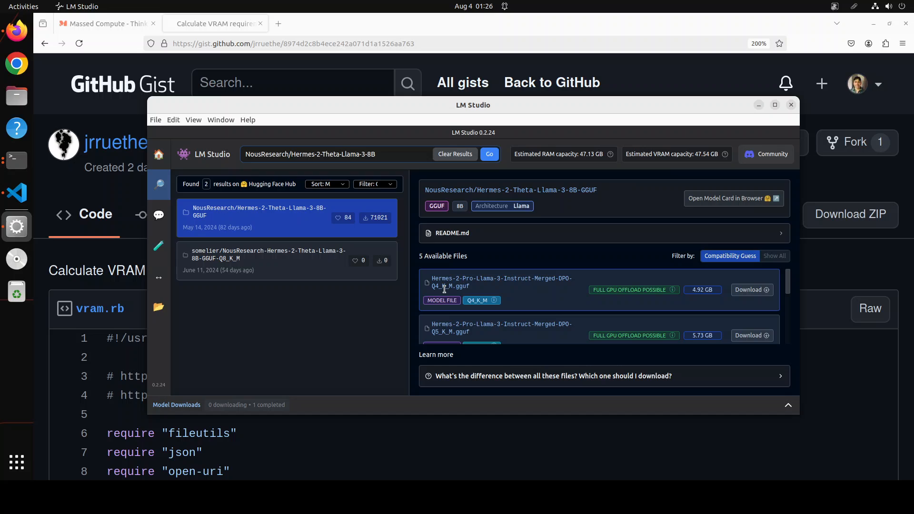
{"action": "mouse_move", "coordinate": [478, 292]}
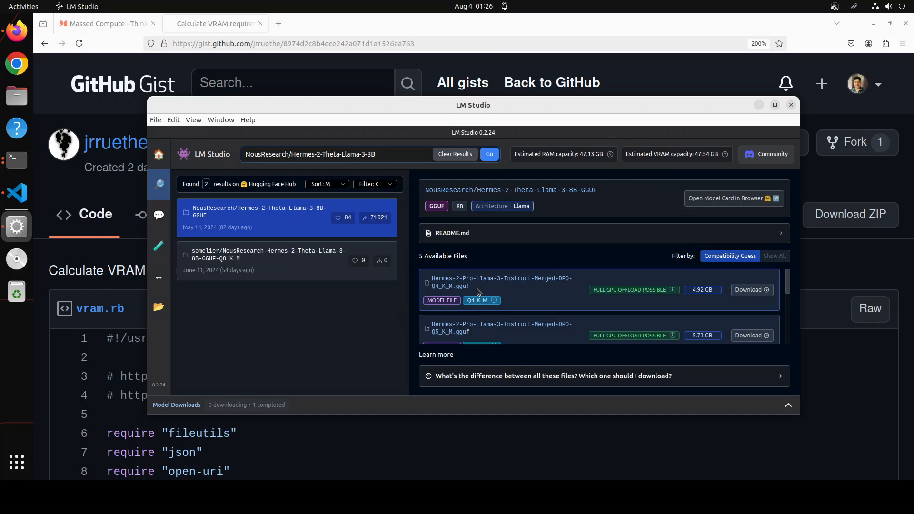
{"action": "mouse_move", "coordinate": [489, 291]}
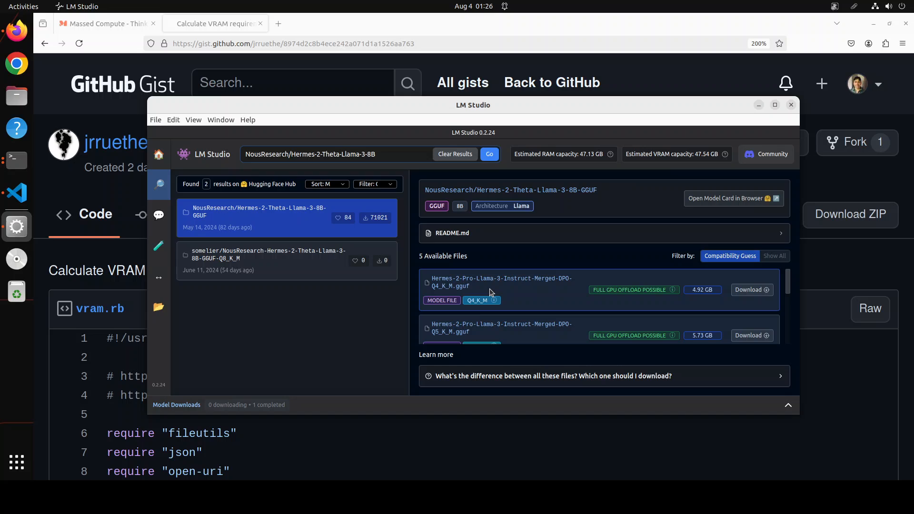
{"action": "mouse_move", "coordinate": [488, 298]}
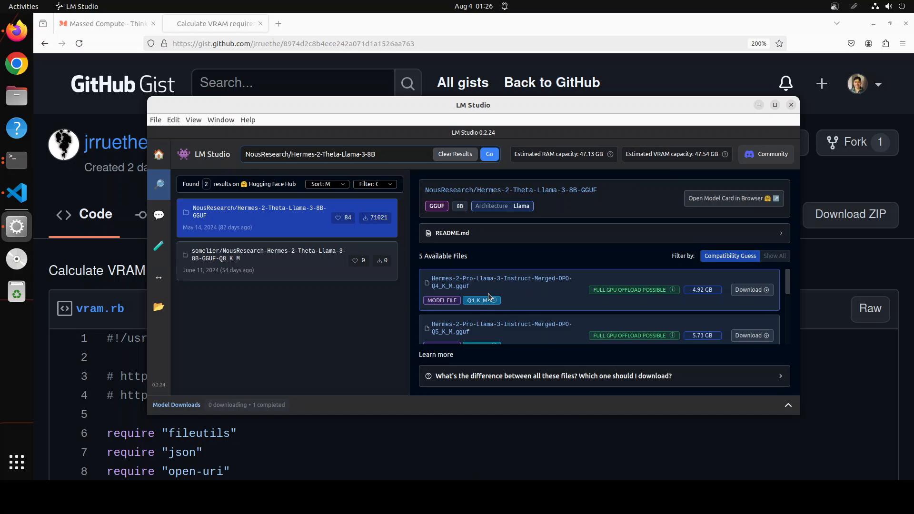
{"action": "mouse_move", "coordinate": [525, 298]}
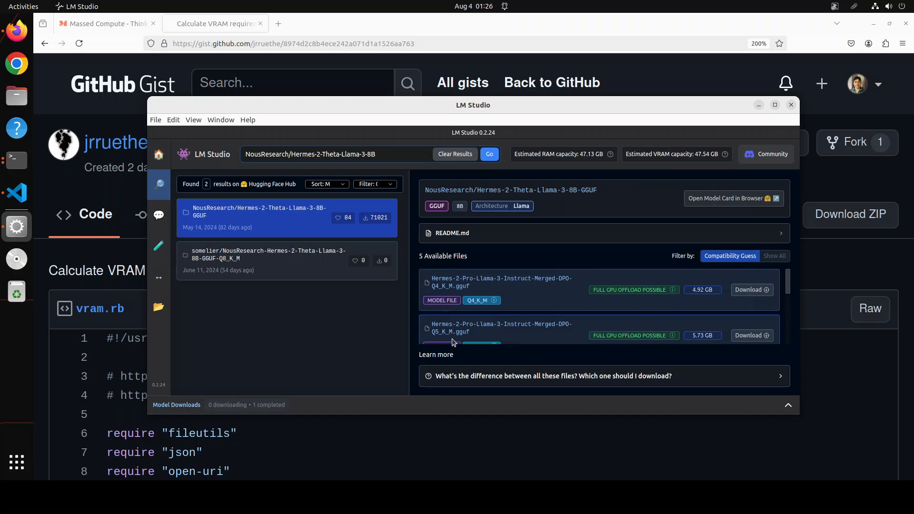
{"action": "mouse_move", "coordinate": [449, 334]}
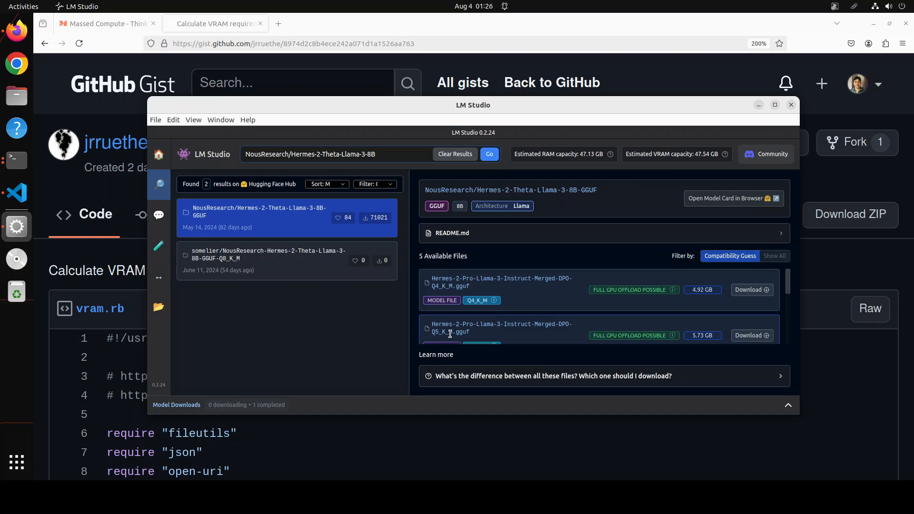
{"action": "mouse_move", "coordinate": [565, 320]}
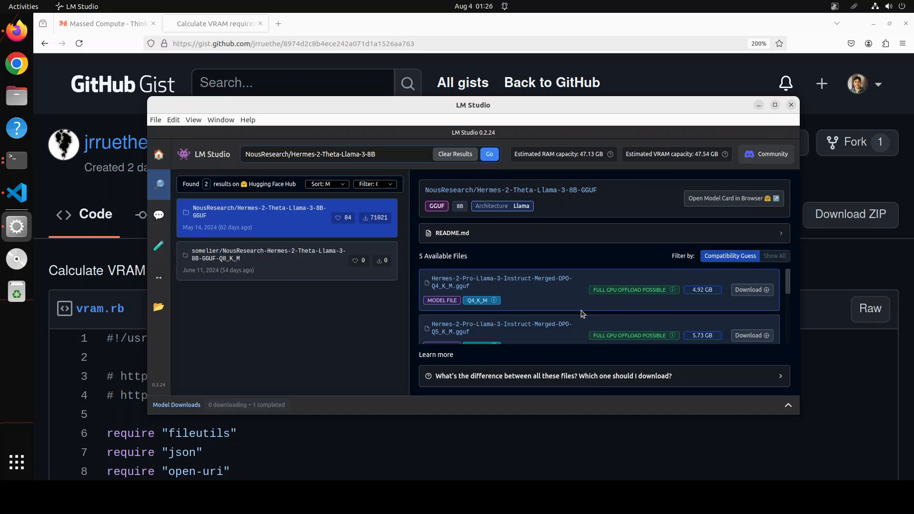
{"action": "mouse_move", "coordinate": [538, 321]}
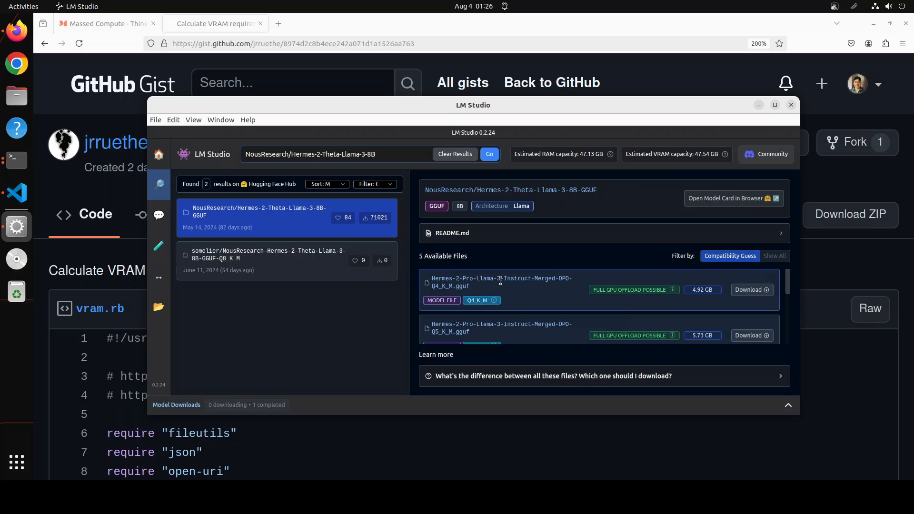
{"action": "mouse_move", "coordinate": [518, 298]}
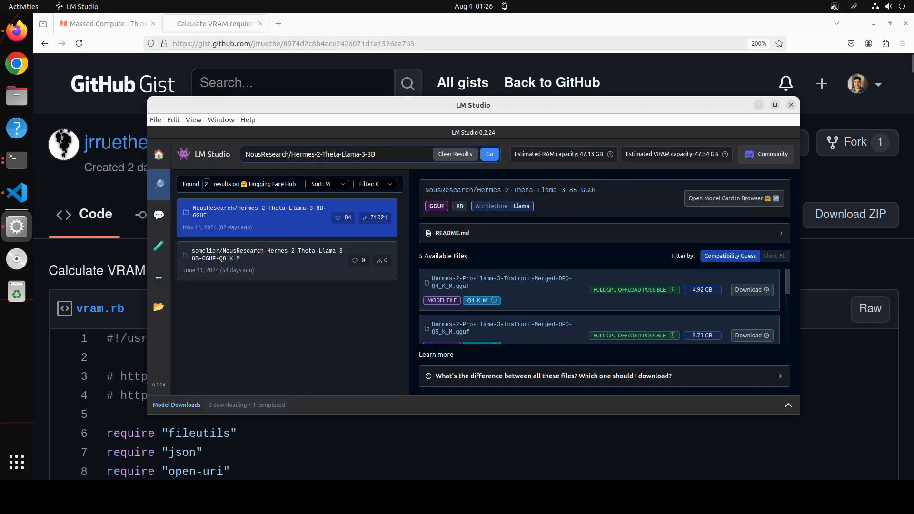
- Bring the terminal with the nvidia-smi report back to the front
{"action": "left_click", "coordinate": [17, 160]}
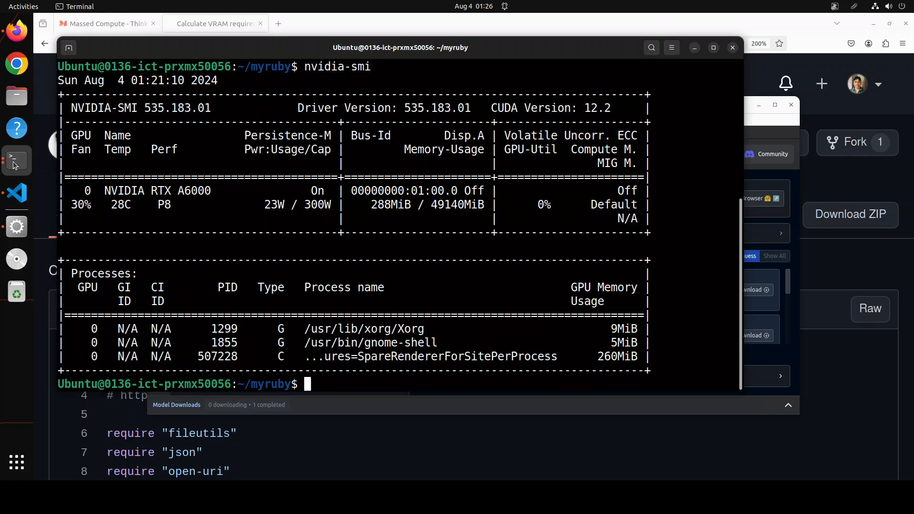
{"action": "mouse_move", "coordinate": [428, 292]}
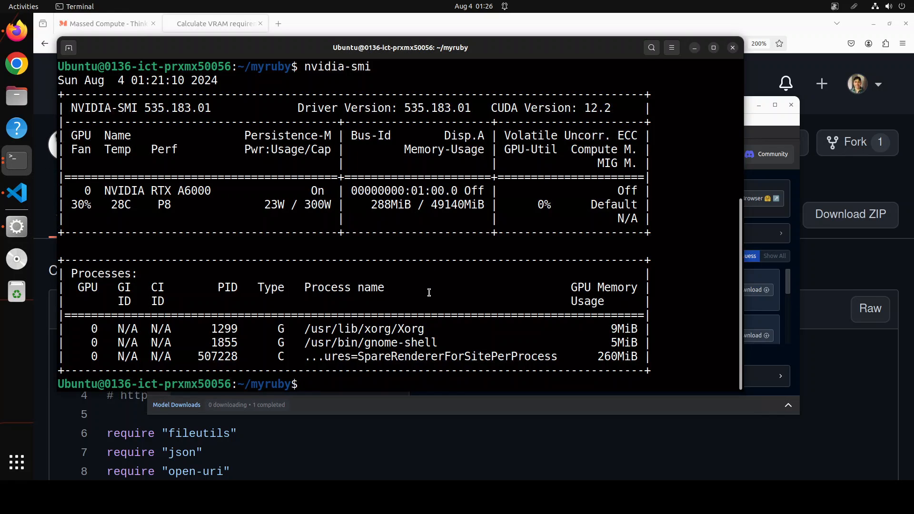
- Clear the shell, confirm Ruby 3.0.2p107 with ruby --version, and list the myruby folder
{"action": "type", "text": "clear"}
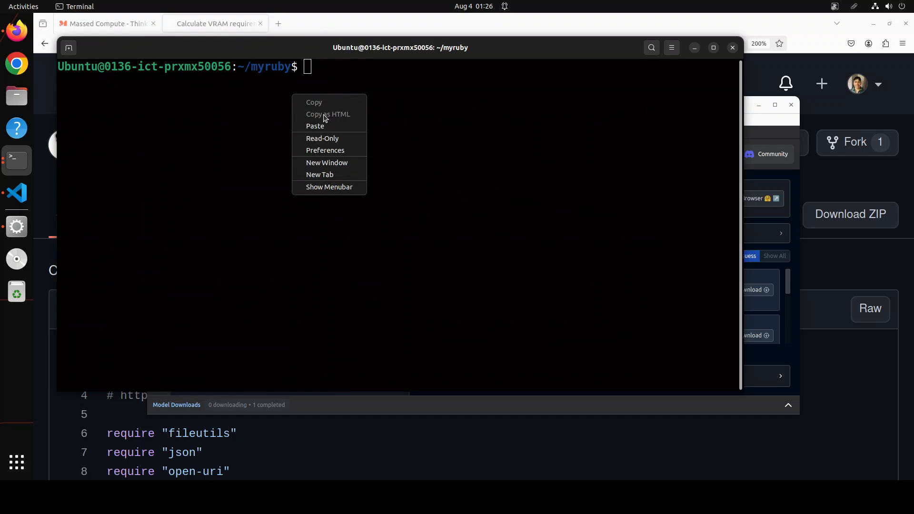
{"action": "left_click", "coordinate": [315, 126]}
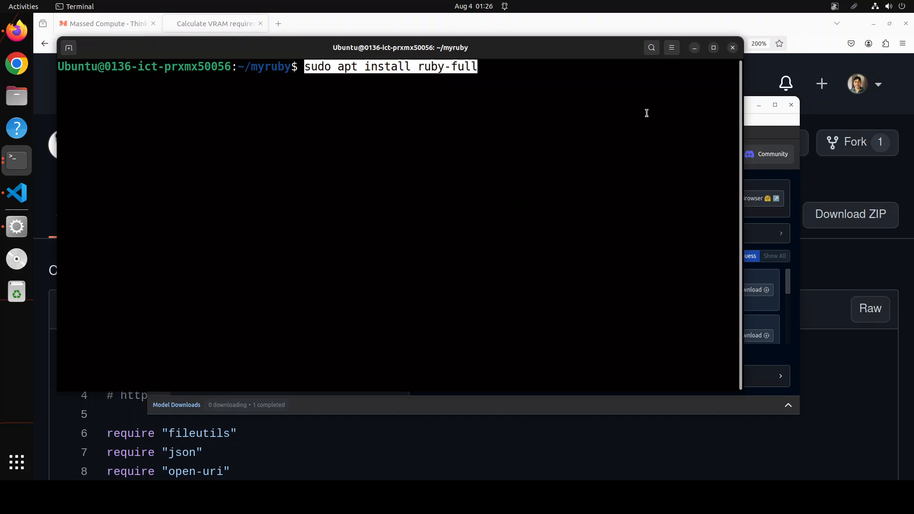
{"action": "key", "text": "BackSpace"}
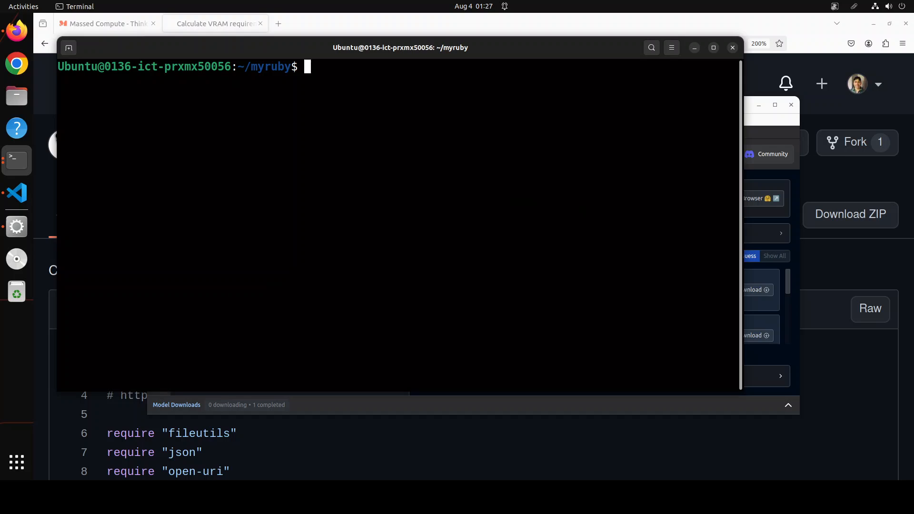
{"action": "type", "text": "ruby"}
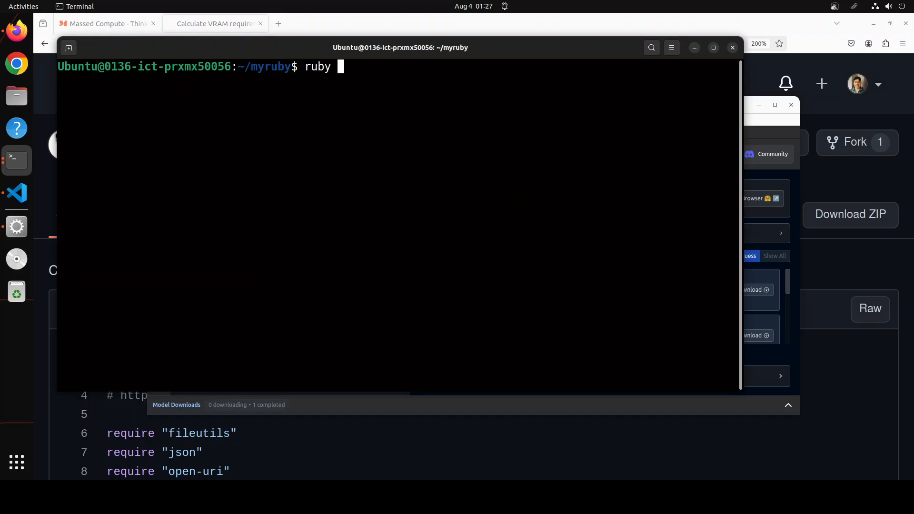
{"action": "type", "text": "--version"}
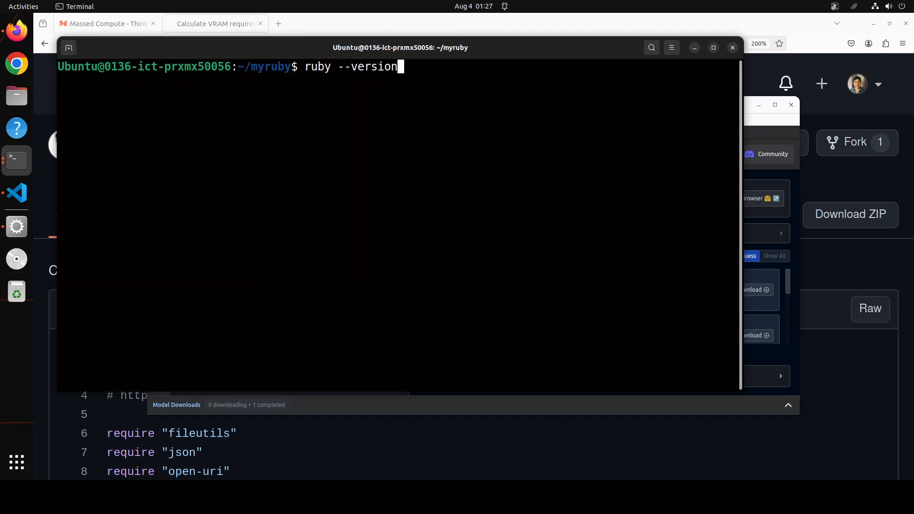
{"action": "key", "text": "Return"}
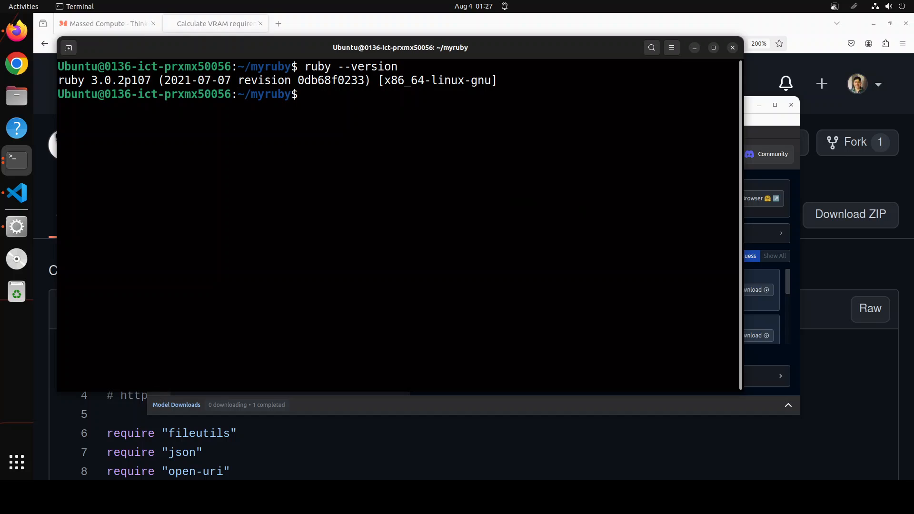
{"action": "type", "text": "ls"}
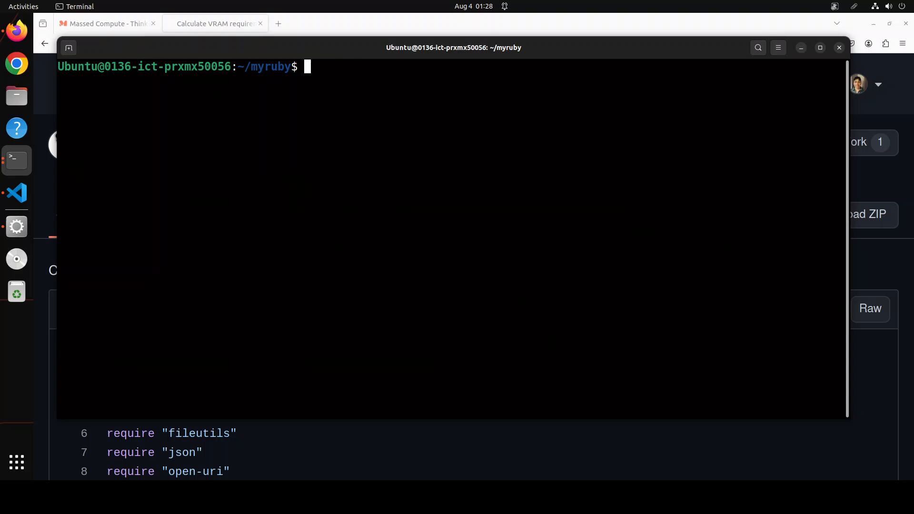
{"action": "mouse_move", "coordinate": [340, 124]}
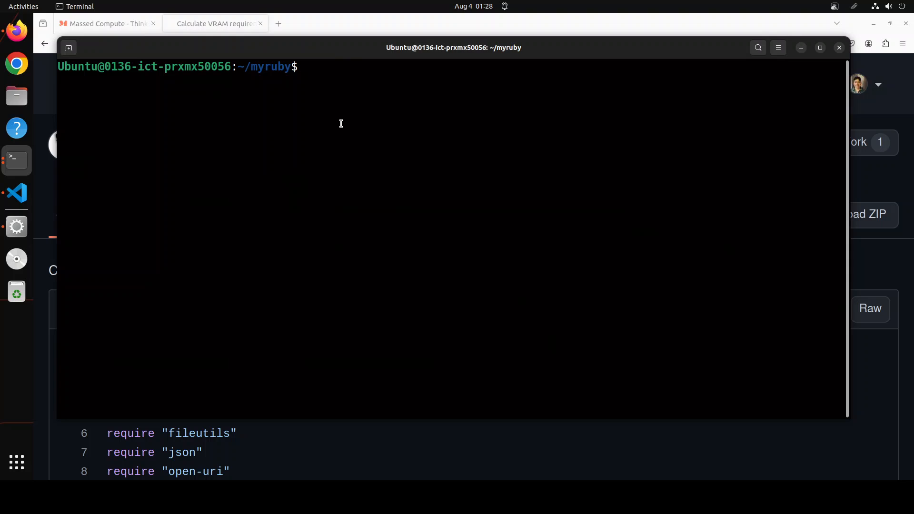
- Run vram.rb on Hermes-2-Theta-Llama-3-8B in mode A at IQ3_M, getting 5.39 GB VRAM
{"action": "type", "text": "./vram.rb NousResearch/Hermes-2-Theta-Llama-3-8B --mode A --bpw IQ3_M"}
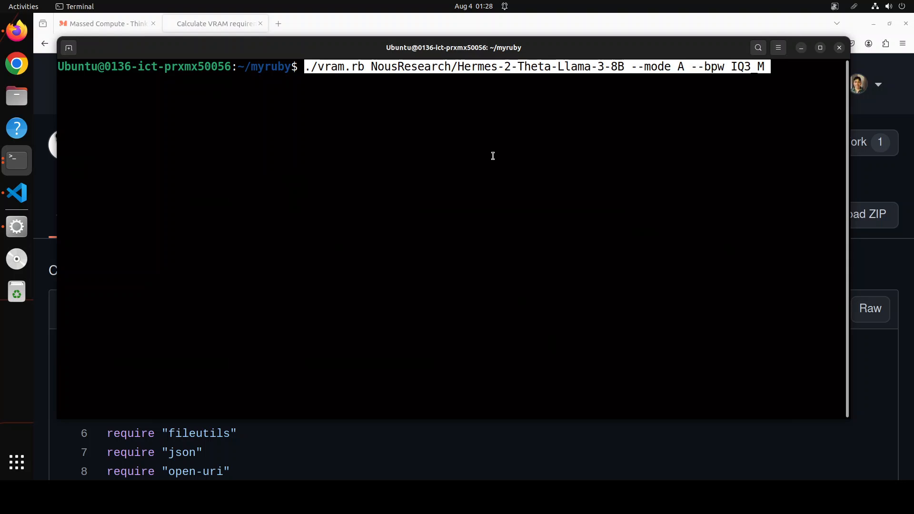
{"action": "mouse_move", "coordinate": [616, 160]}
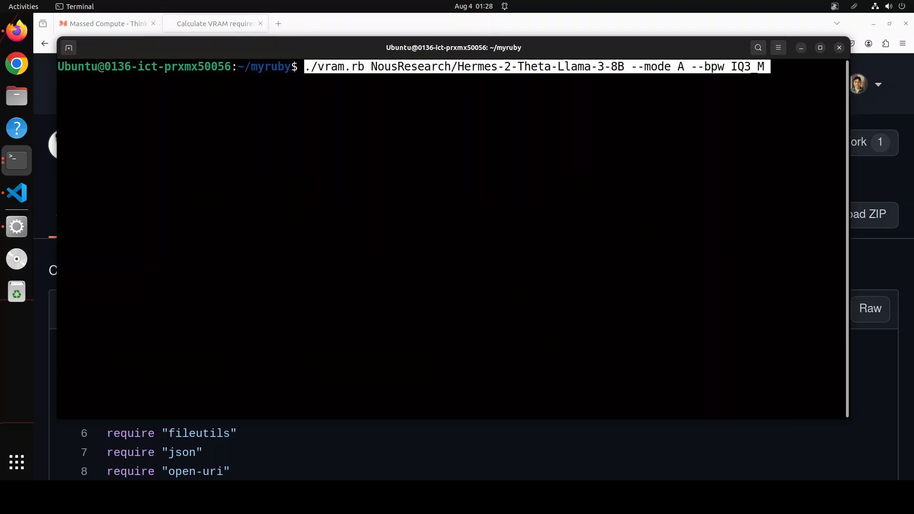
{"action": "key", "text": "Return"}
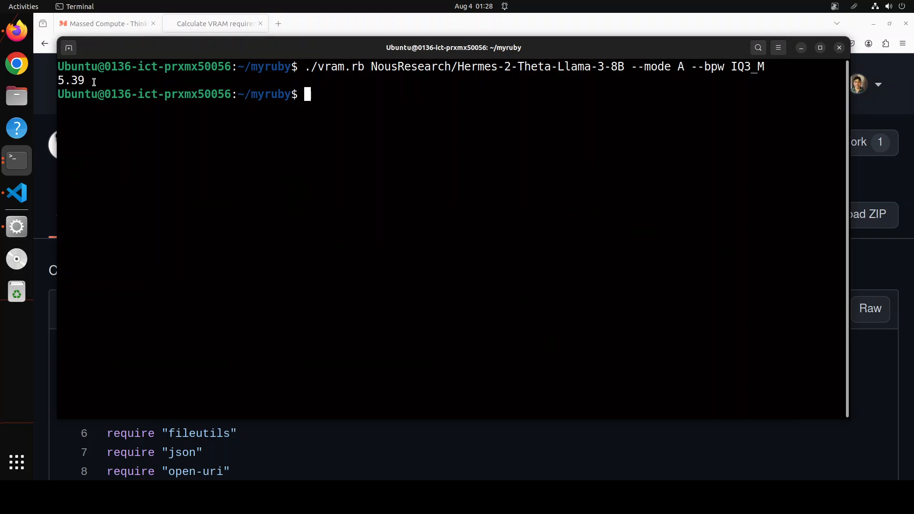
{"action": "mouse_move", "coordinate": [368, 67]}
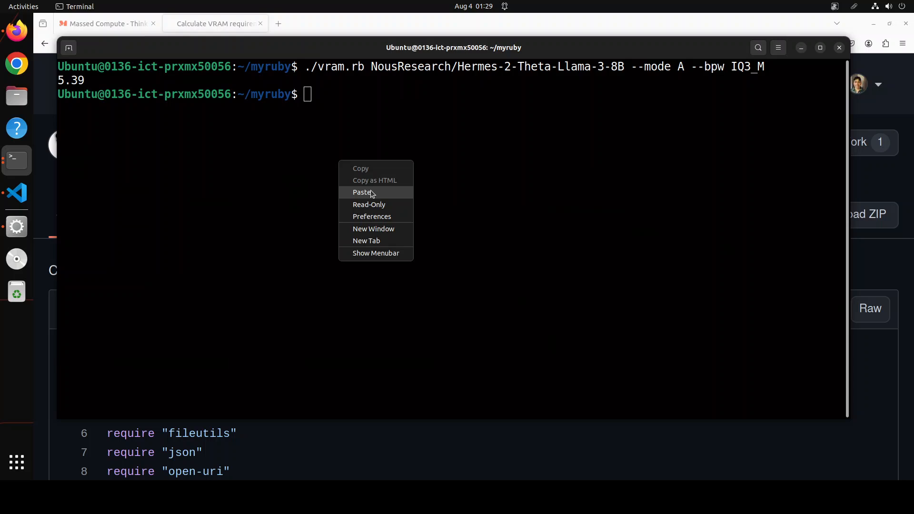
{"action": "left_click", "coordinate": [362, 192]}
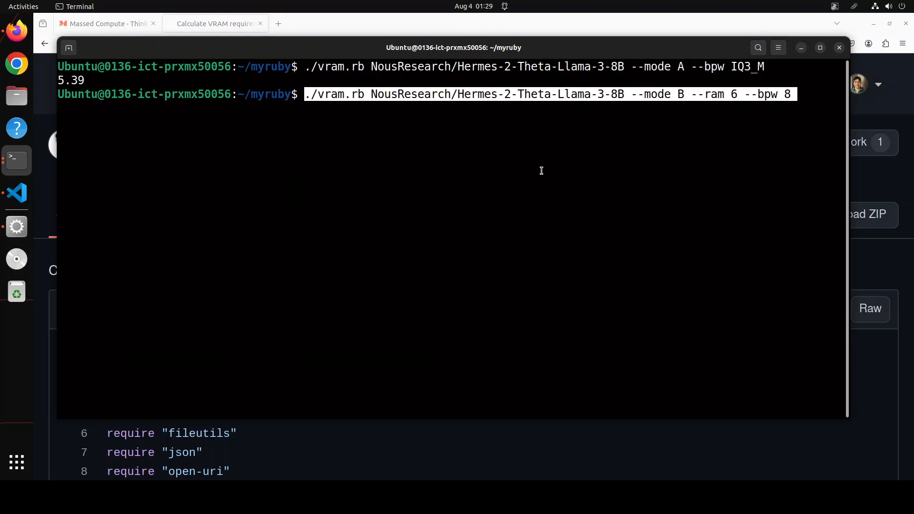
- Run mode B with 6 GB RAM and 8 bpw, getting context size 1948, and highlight '--mode B'
{"action": "key", "text": "Return"}
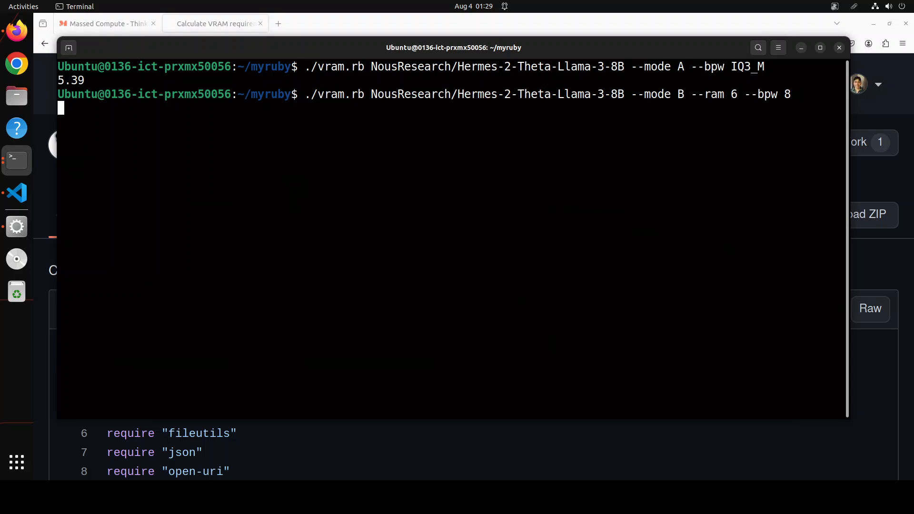
{"action": "key", "text": "Return"}
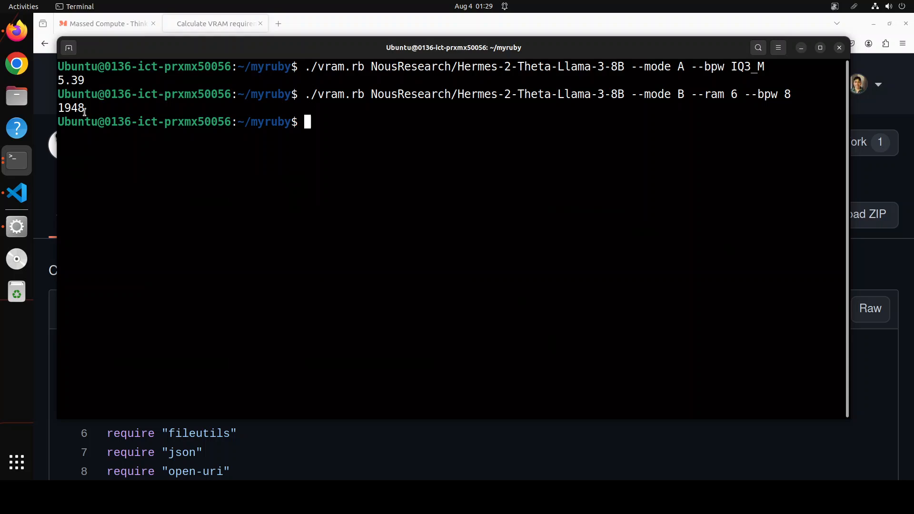
{"action": "mouse_move", "coordinate": [619, 131]}
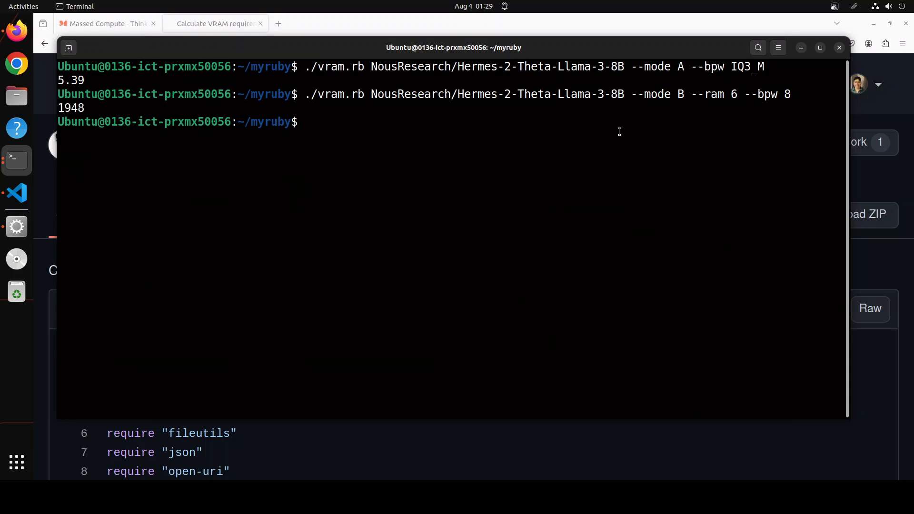
{"action": "mouse_move", "coordinate": [634, 67]}
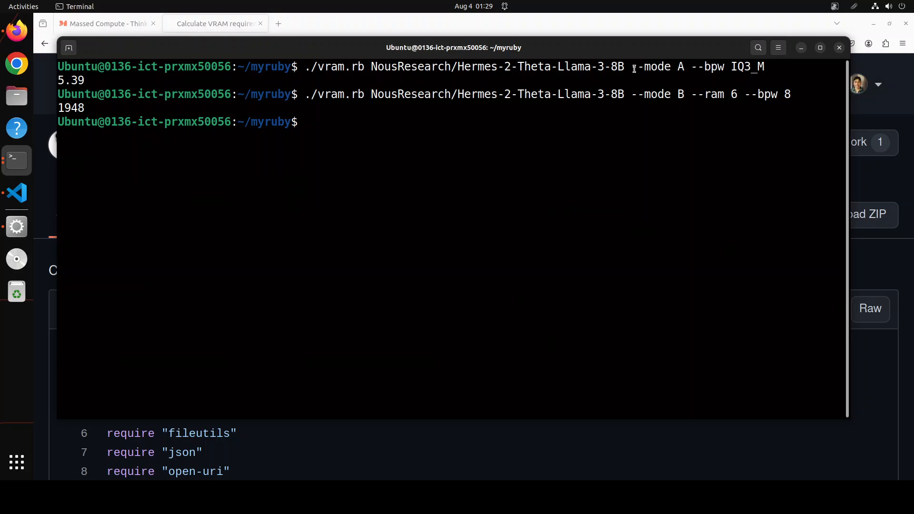
{"action": "double_click", "coordinate": [659, 67]}
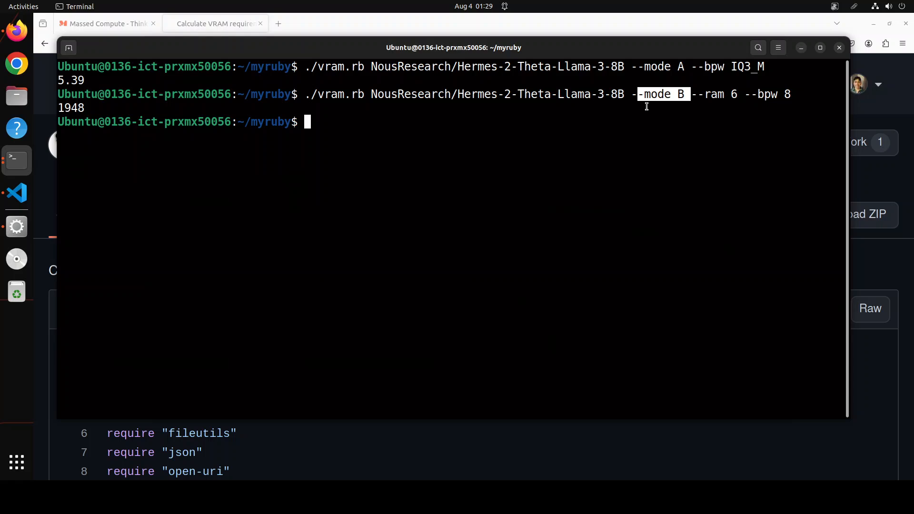
{"action": "mouse_move", "coordinate": [17, 226]}
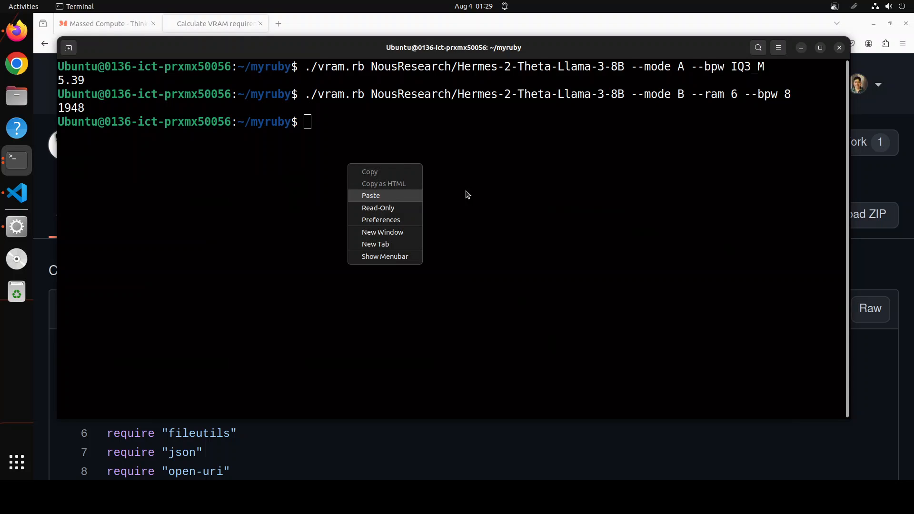
- Run mode C with 6 GB RAM and gguf type, getting Q3_K_L as the best quant
{"action": "left_click", "coordinate": [370, 195]}
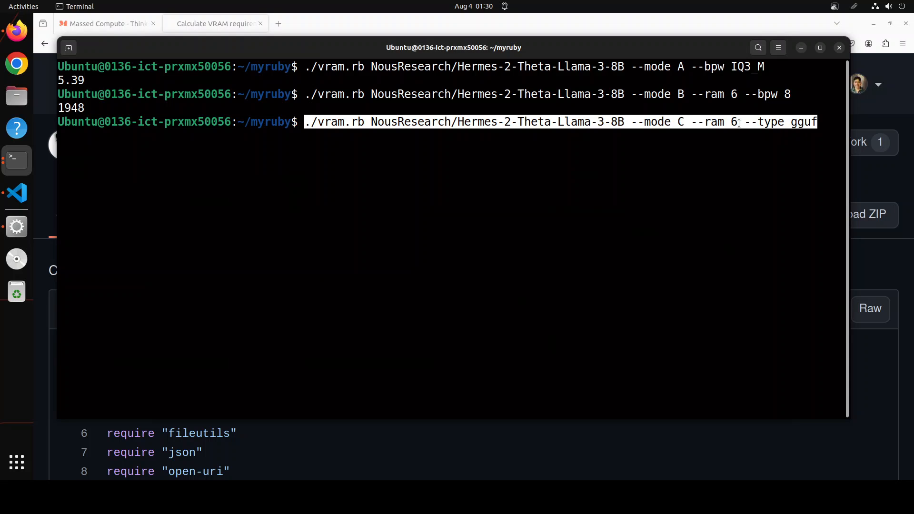
{"action": "key", "text": "Return"}
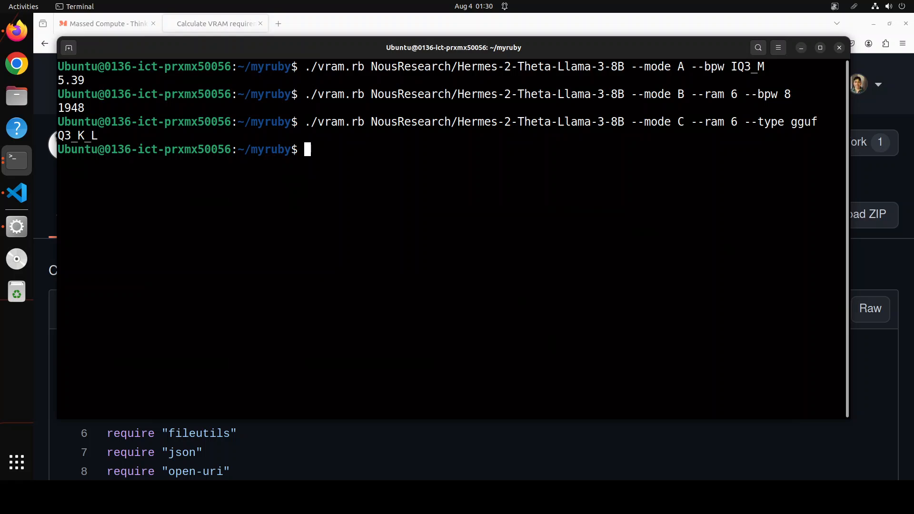
{"action": "type", "text": "./vra"}
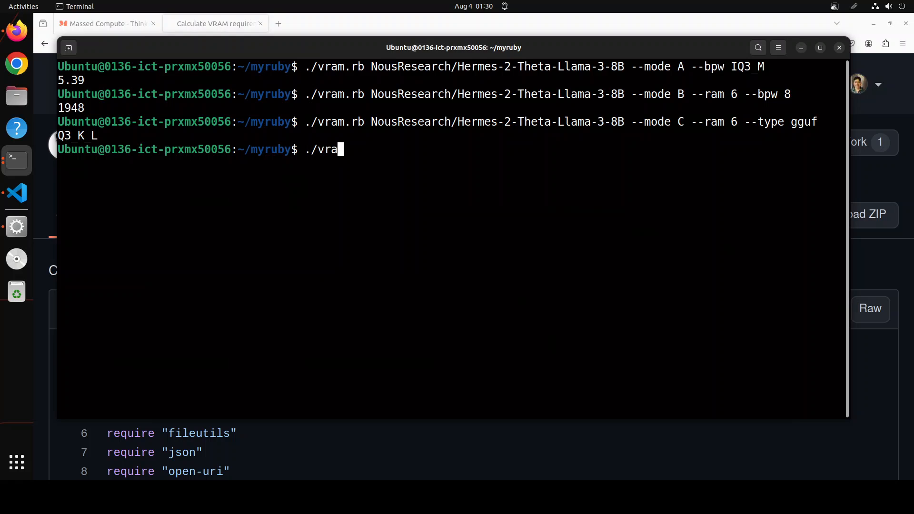
- Run ./vram.rb --help to show usage, global options and the three modes' flags
{"action": "type", "text": "m."}
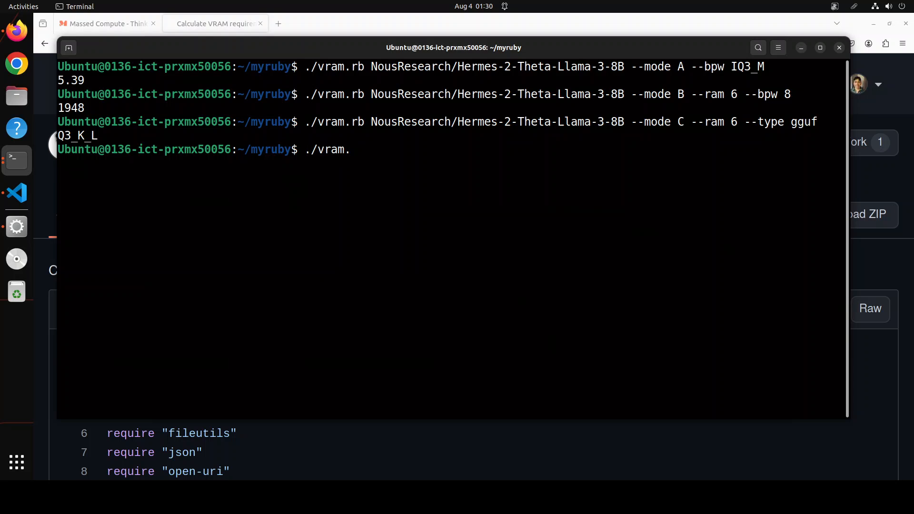
{"action": "type", "text": "rb --help"}
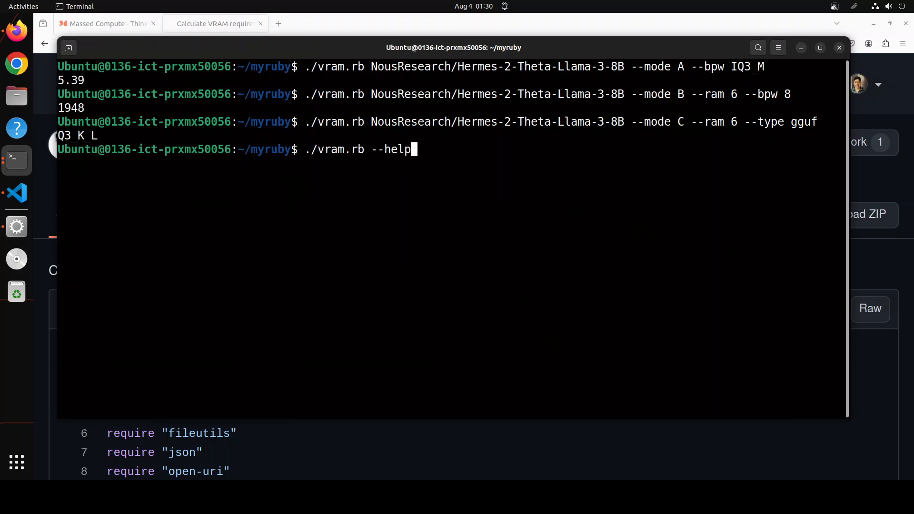
{"action": "key", "text": "Return"}
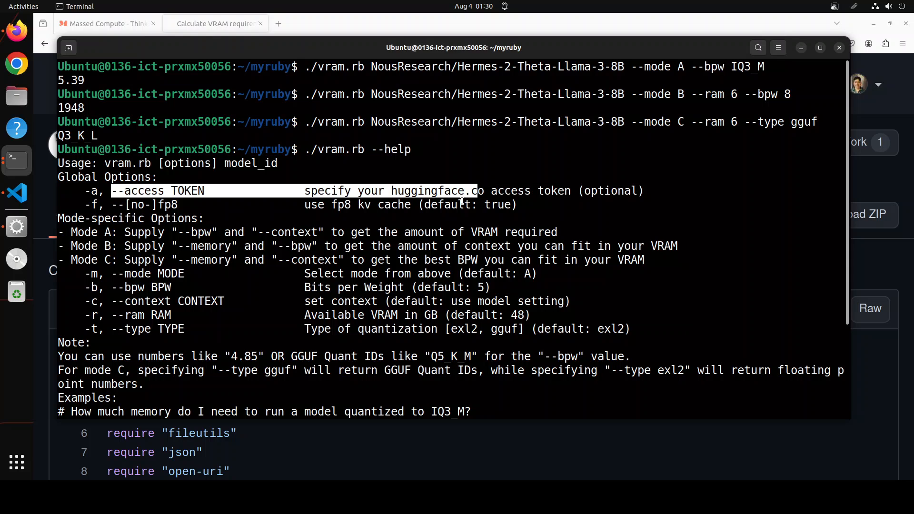
{"action": "mouse_move", "coordinate": [316, 204]}
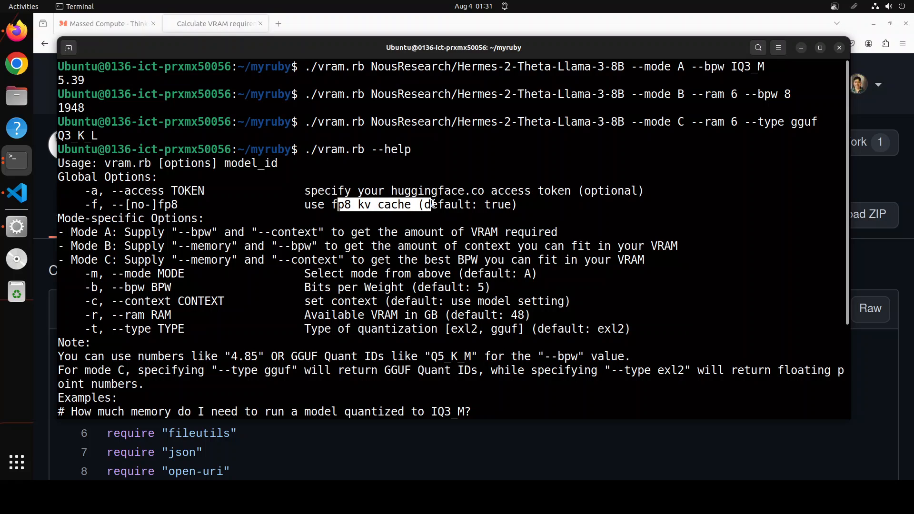
{"action": "mouse_move", "coordinate": [120, 295]}
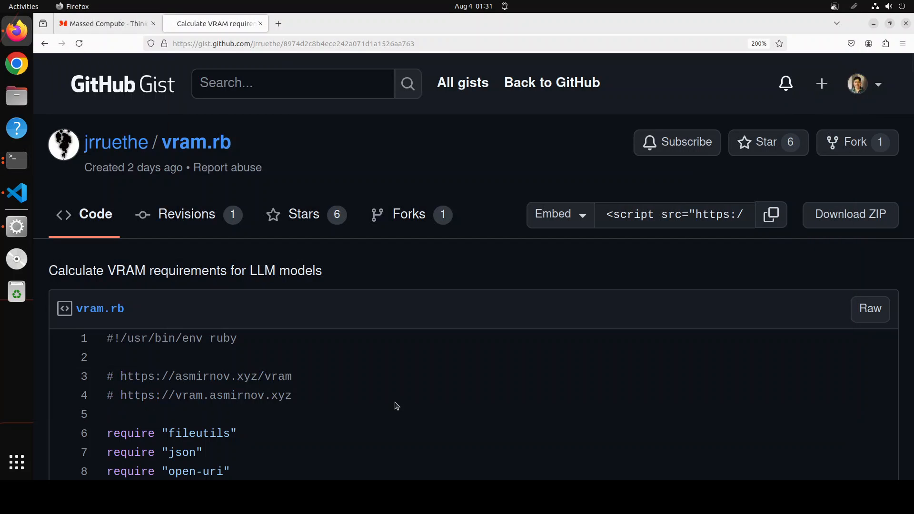
{"action": "mouse_move", "coordinate": [443, 343]}
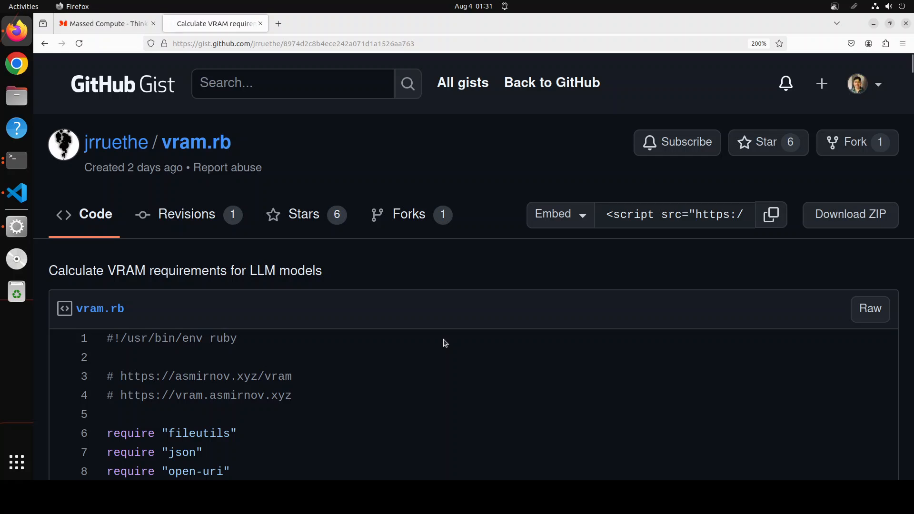